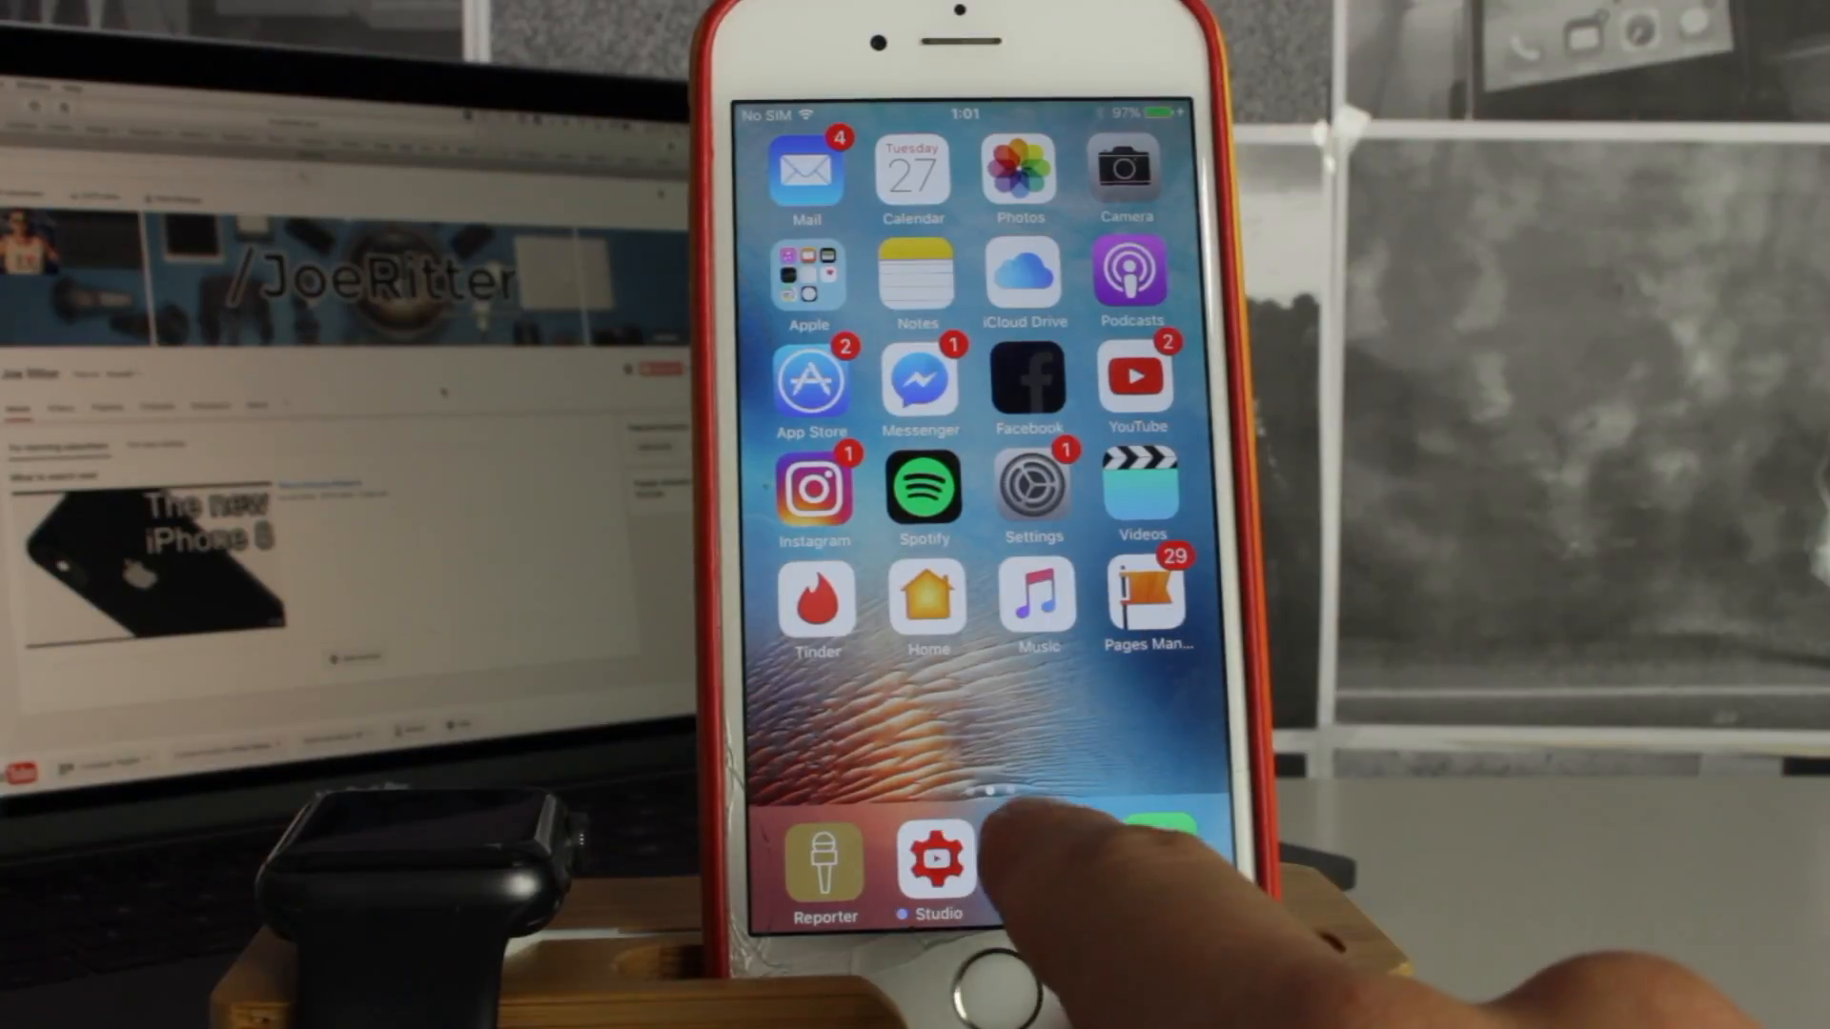
Open the beta program guide in Safari and go to the iOS Enroll Your Devices page
{"action": "left_click", "coordinate": [935, 857]}
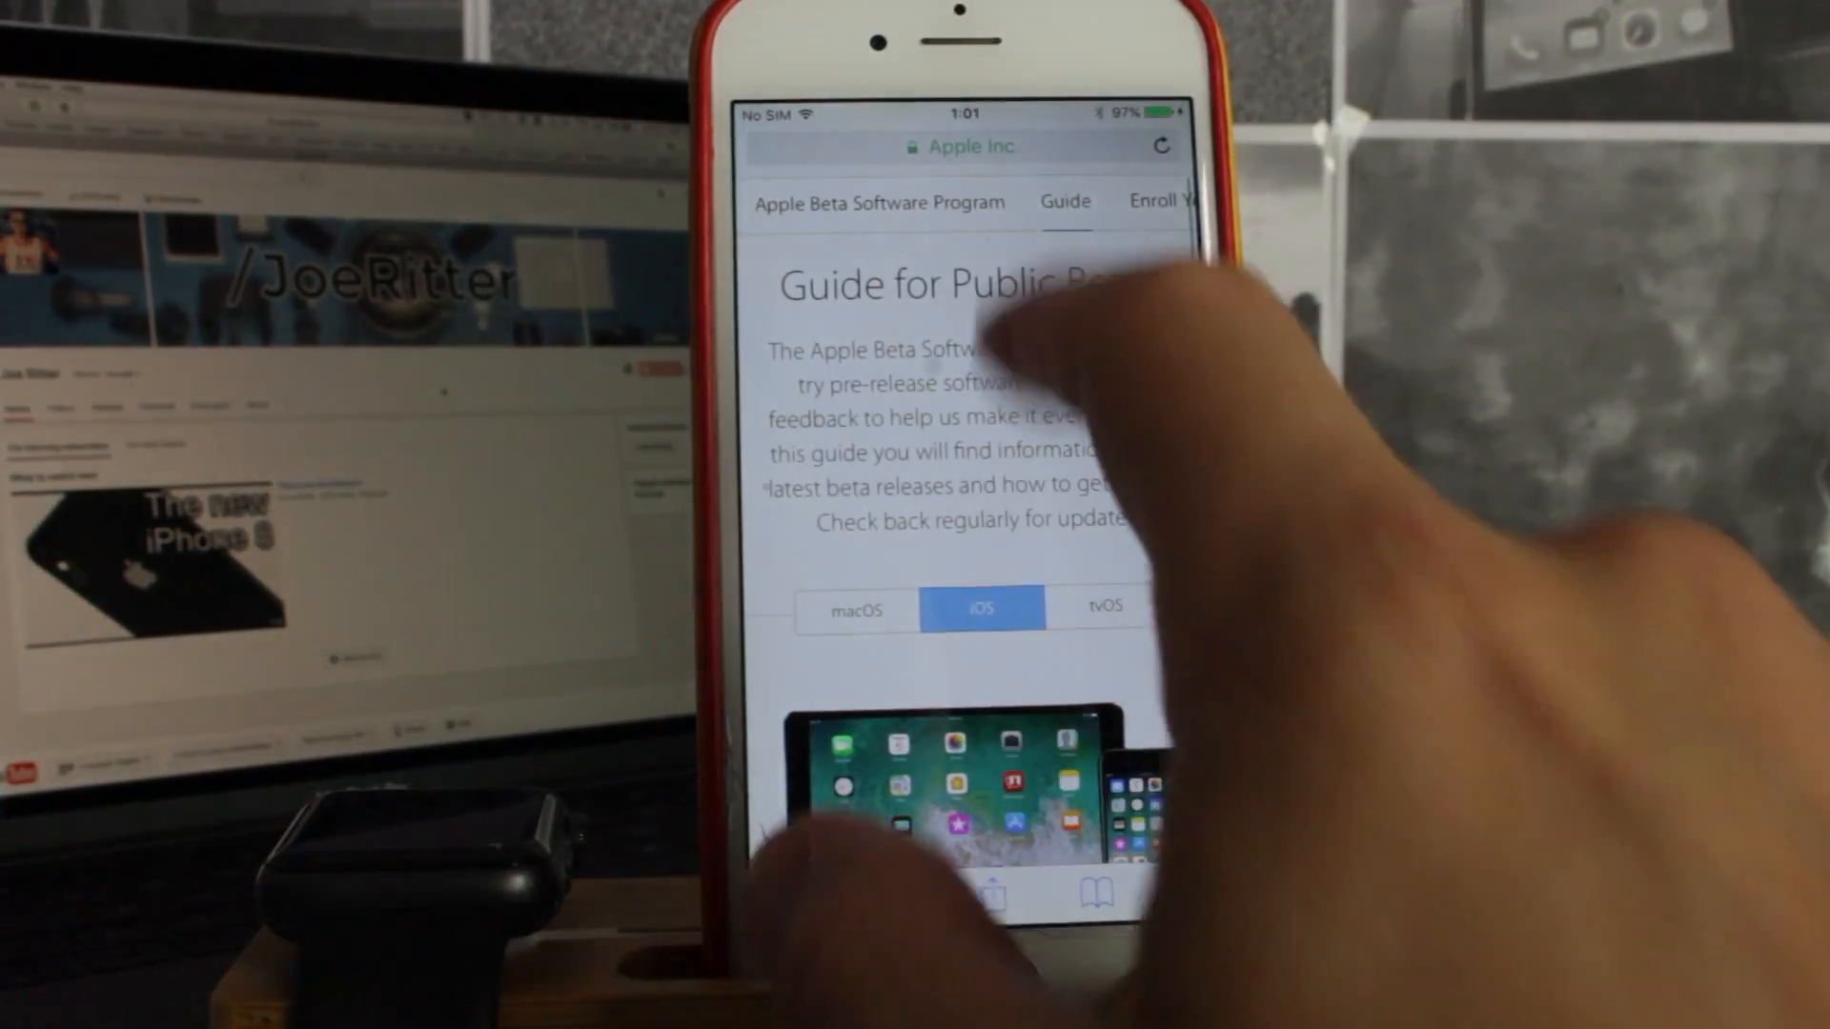
{"action": "left_click", "coordinate": [921, 146]}
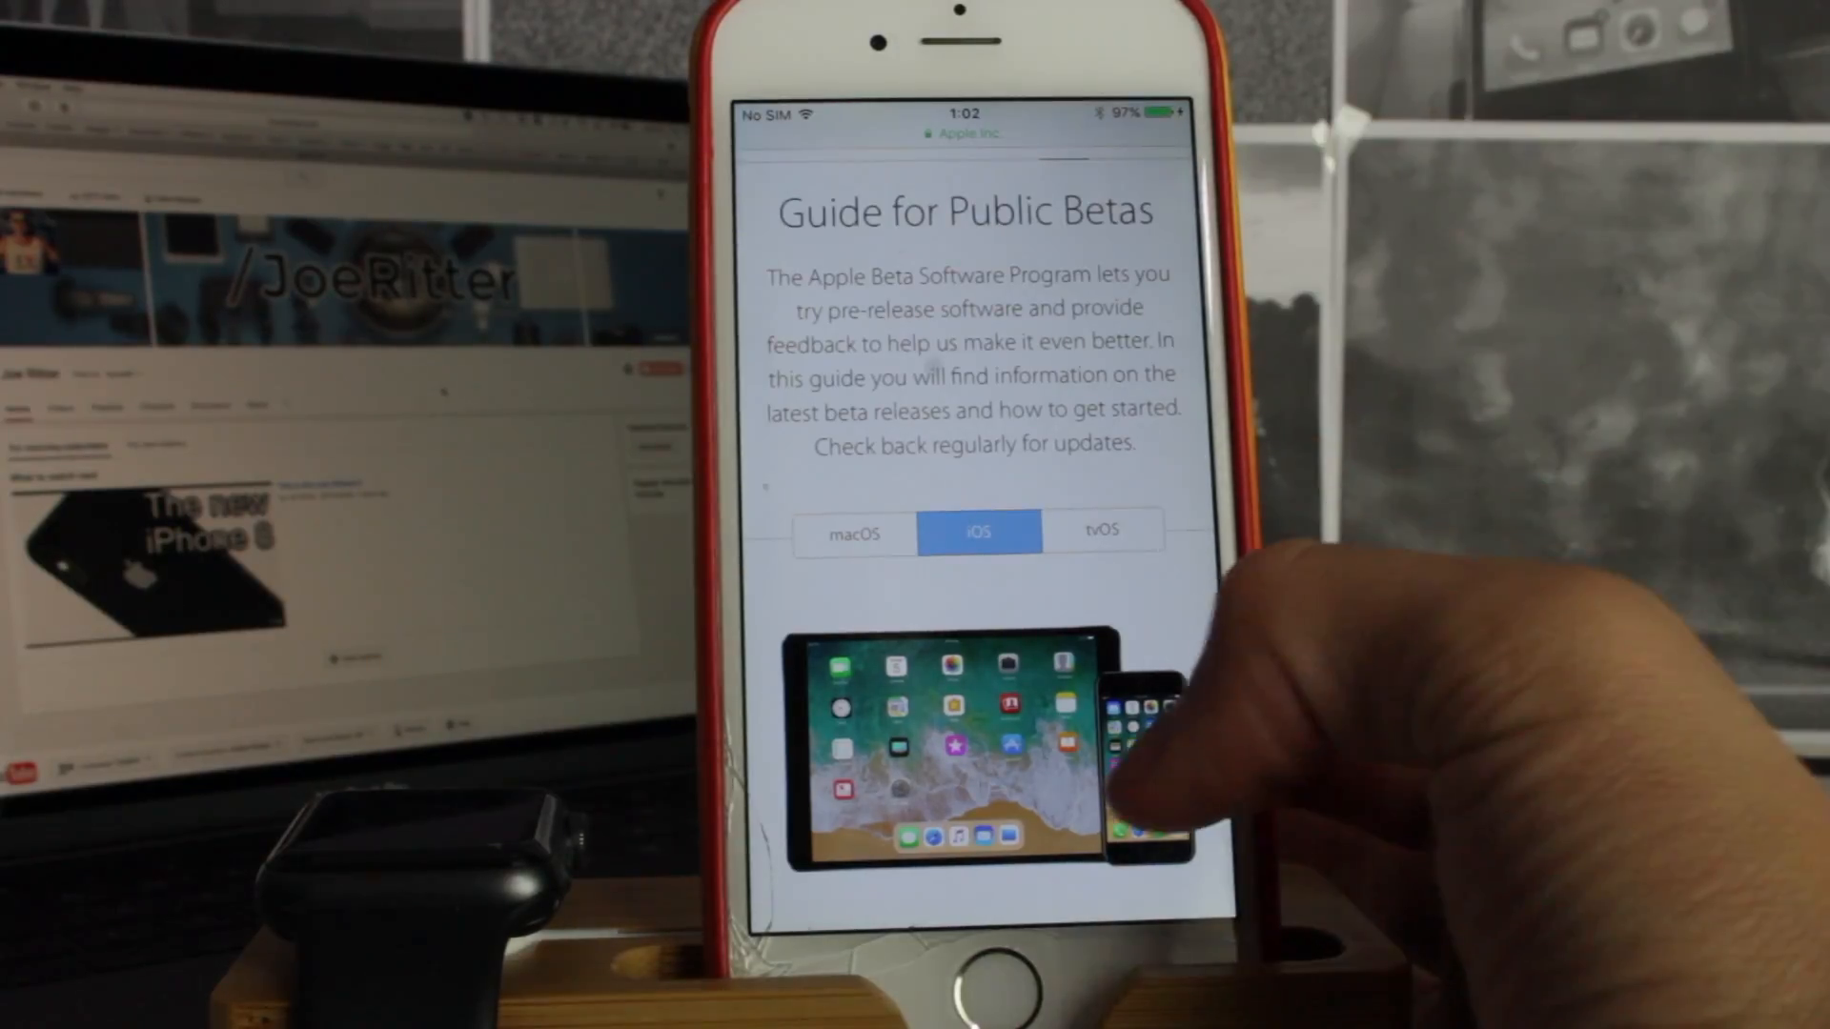
{"action": "scroll", "scroll_direction": "down", "scroll_amount": 3}
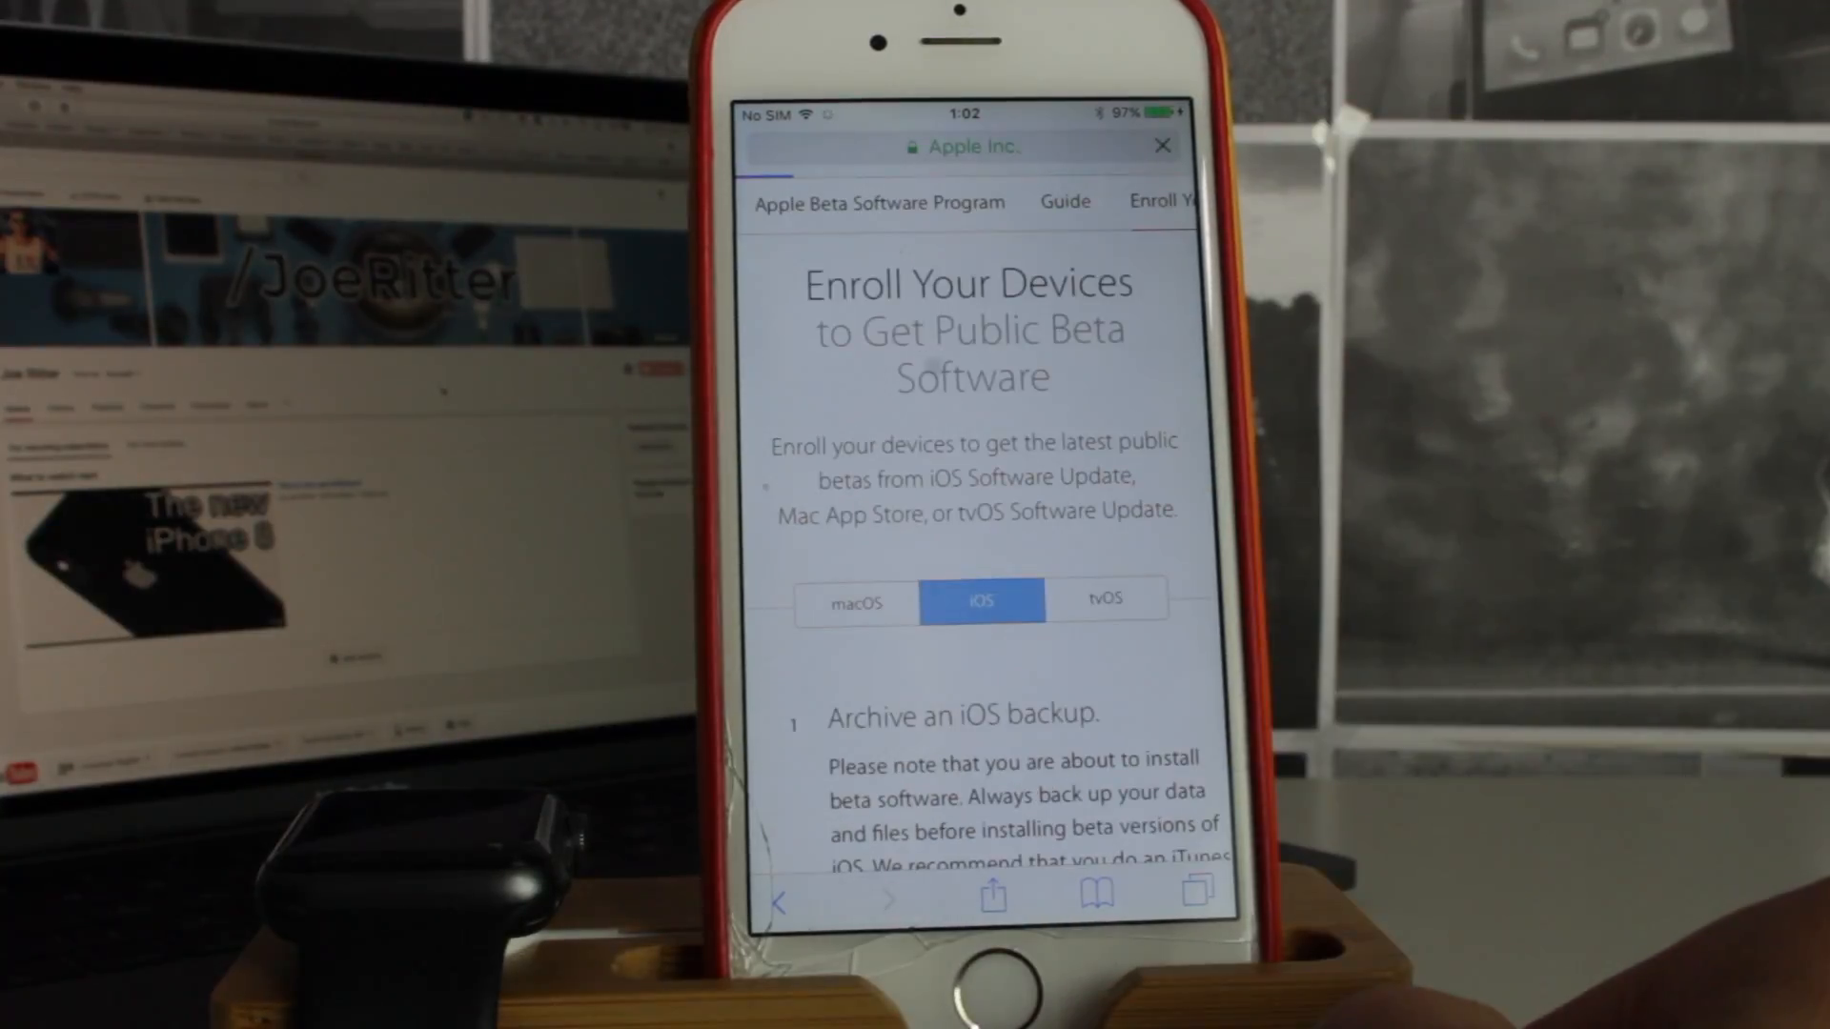
Download the iOS Beta Software Profile from step 2, Download Profile
{"action": "scroll", "scroll_direction": "down", "scroll_amount": 3}
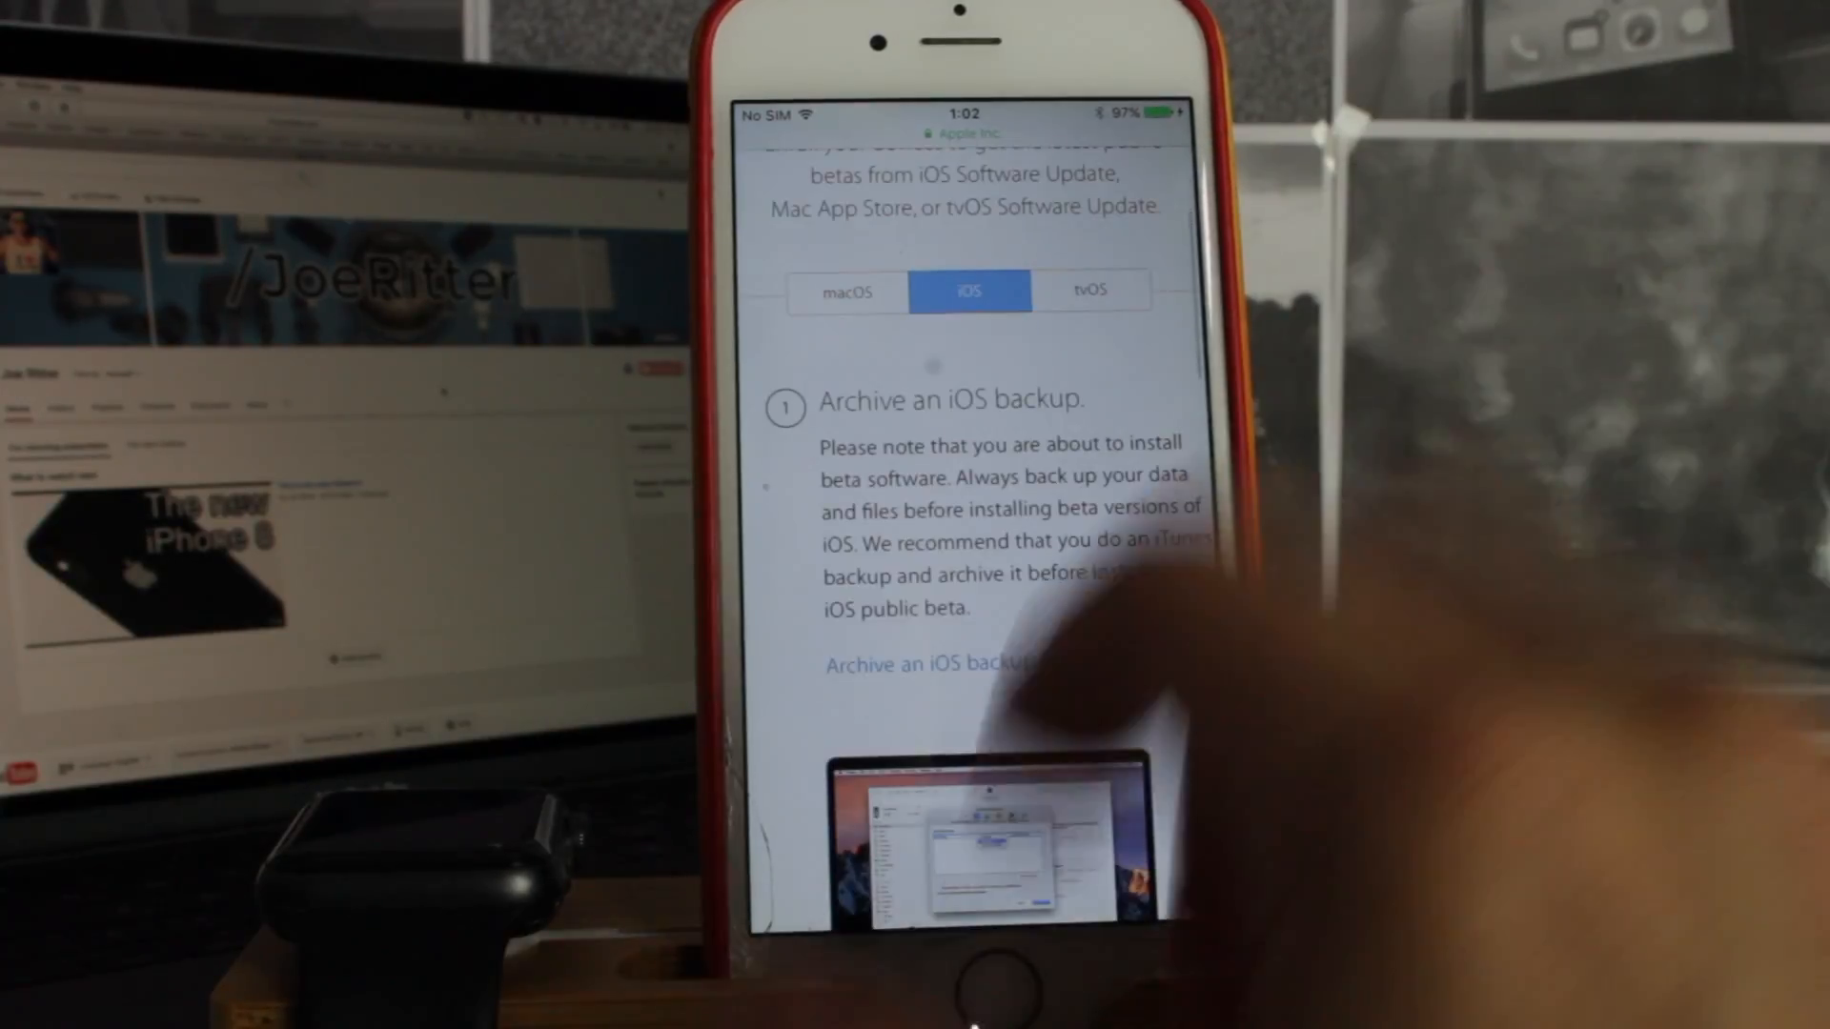
{"action": "scroll", "scroll_direction": "down", "scroll_amount": 3}
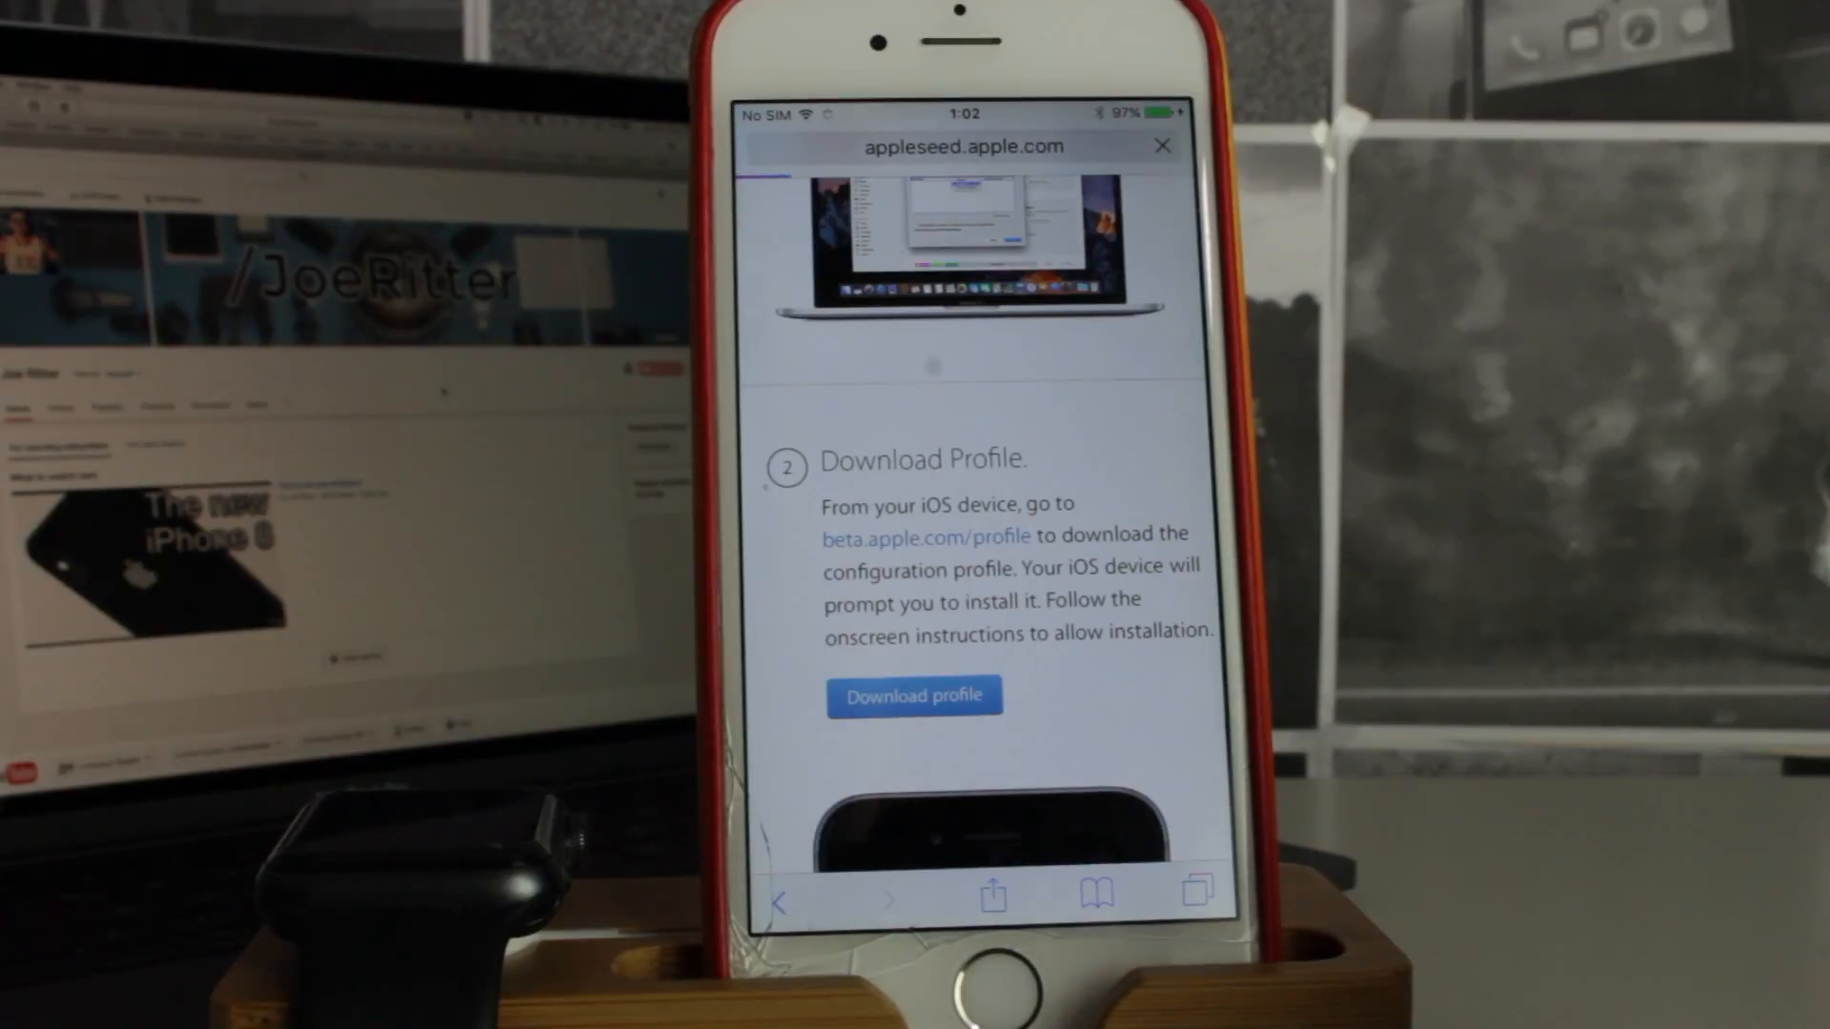
{"action": "left_click", "coordinate": [914, 696]}
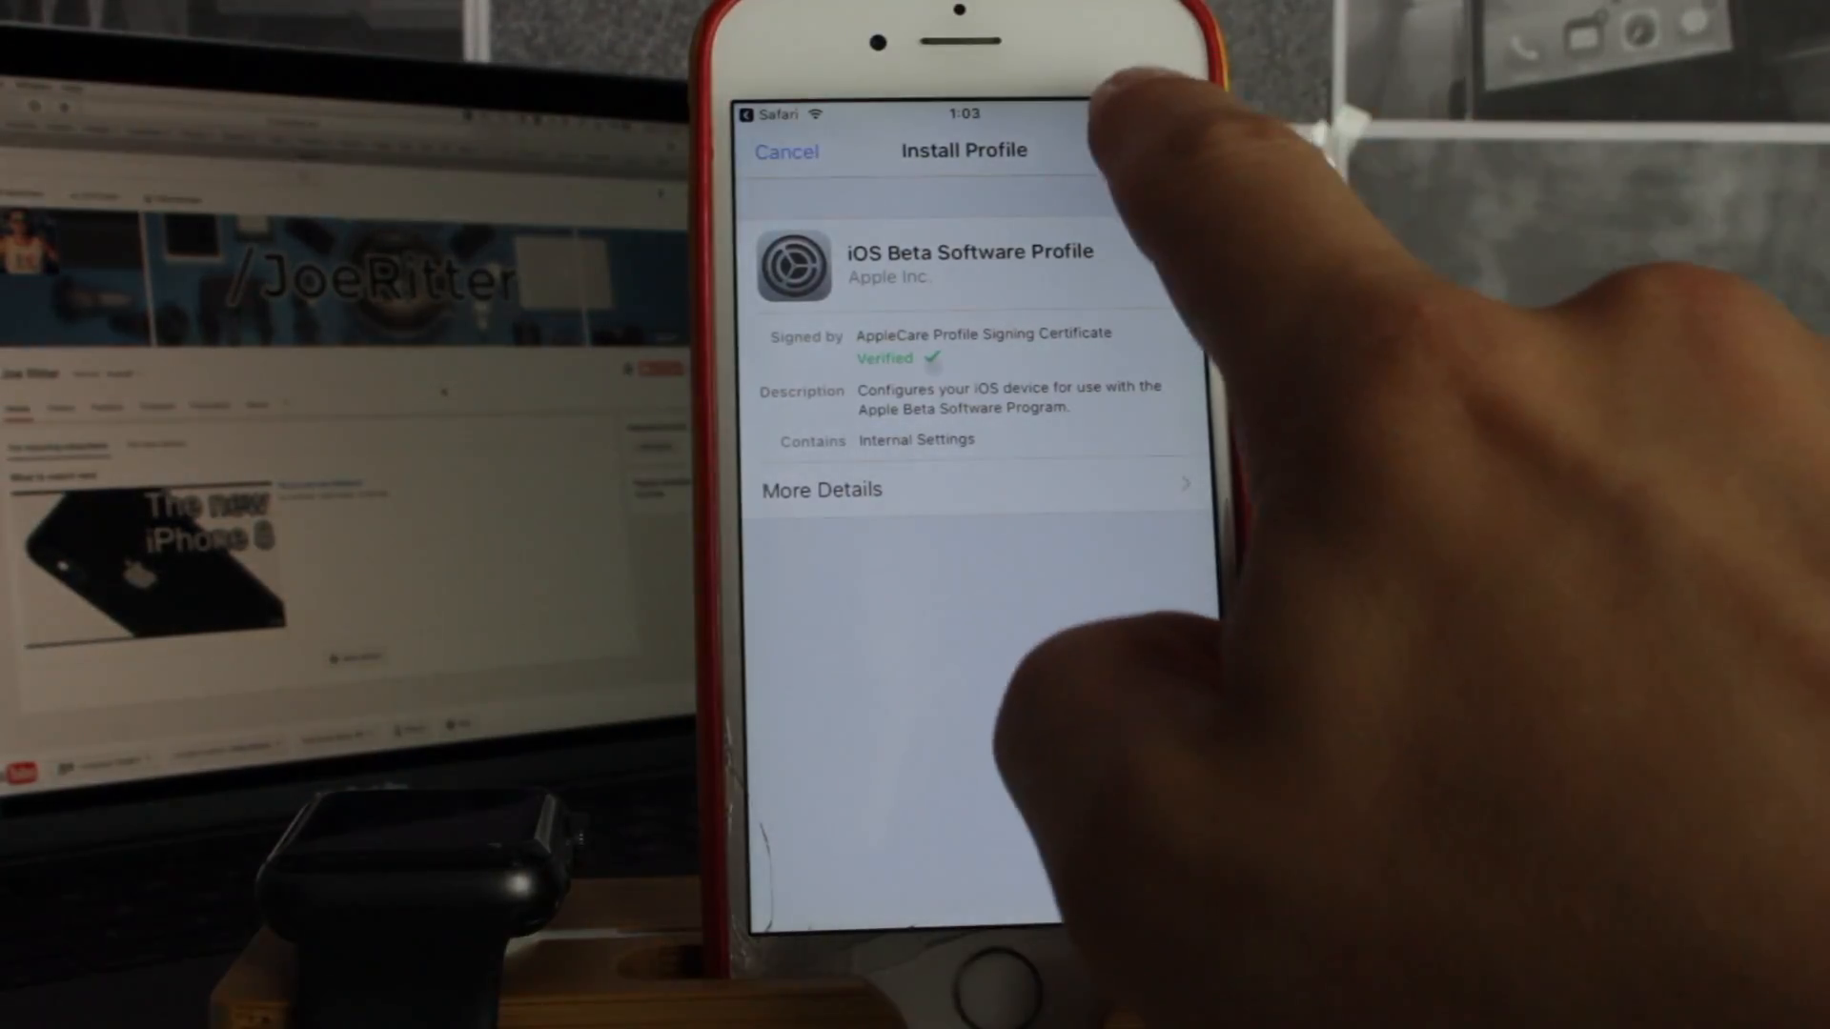
Install the iOS Beta Software Profile and postpone the required restart with Not Now
{"action": "left_click", "coordinate": [1137, 150]}
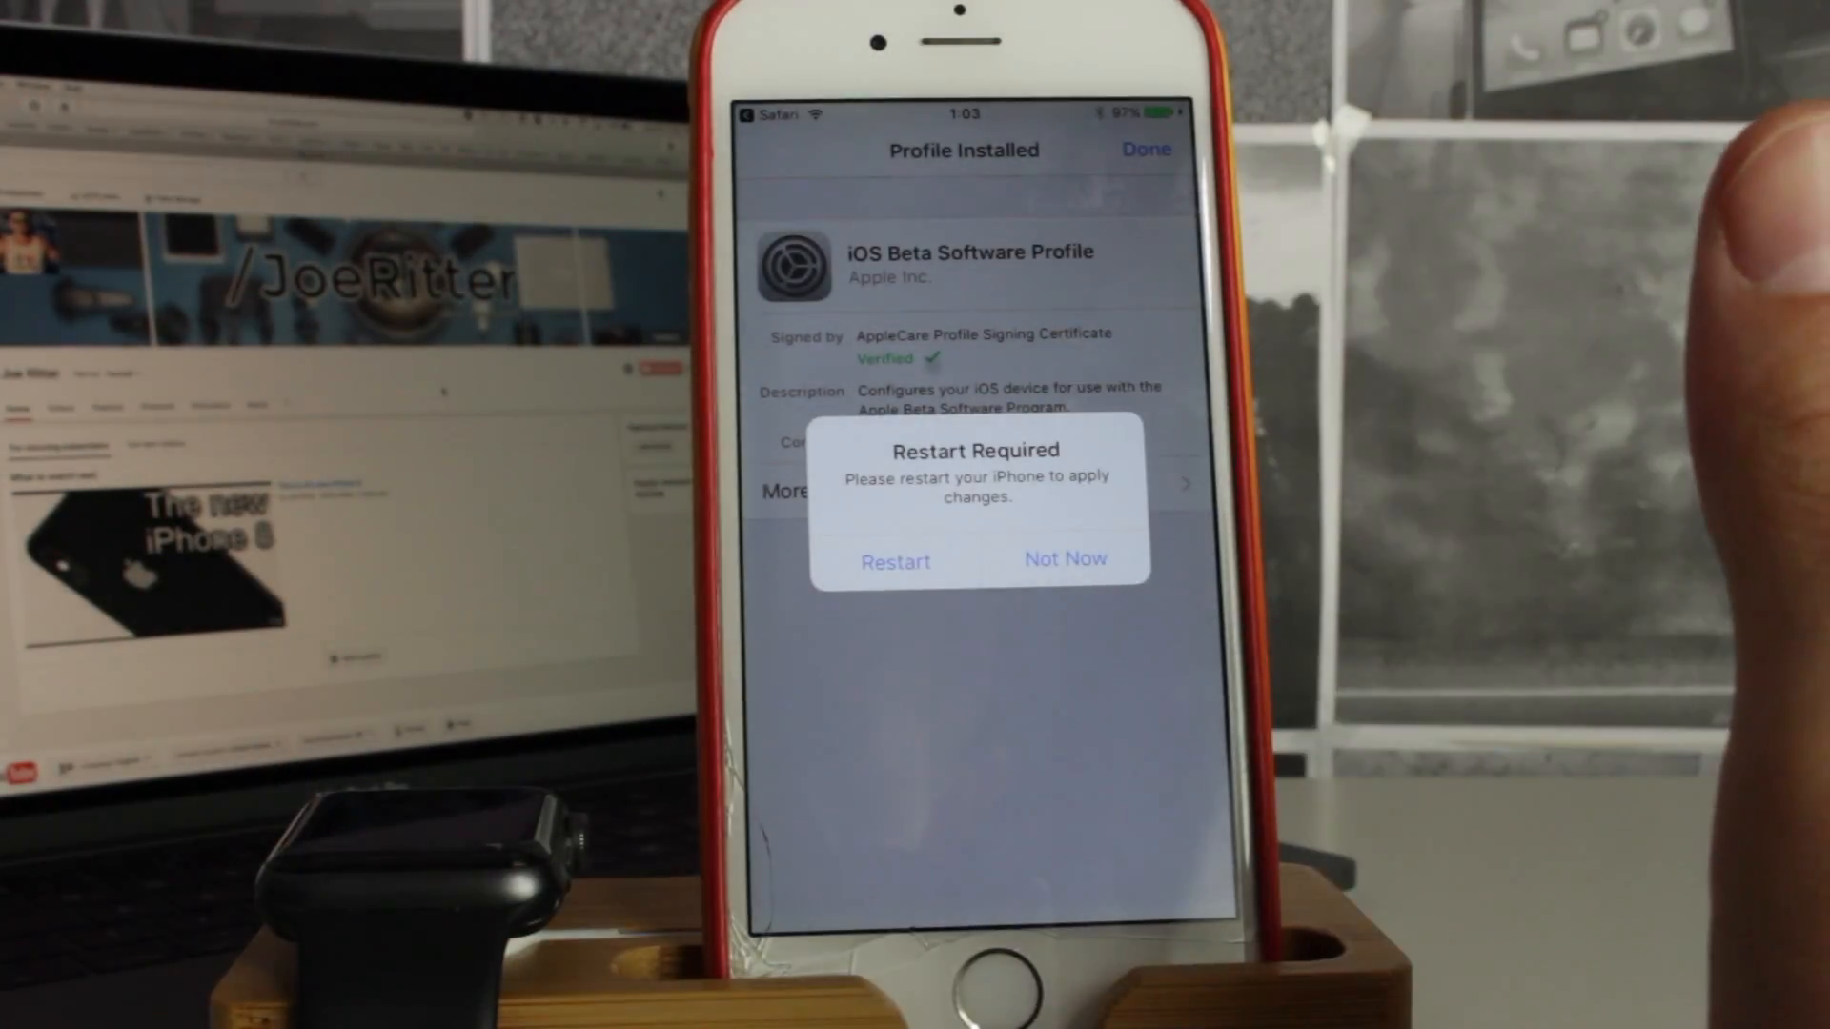
{"action": "left_click", "coordinate": [1064, 558]}
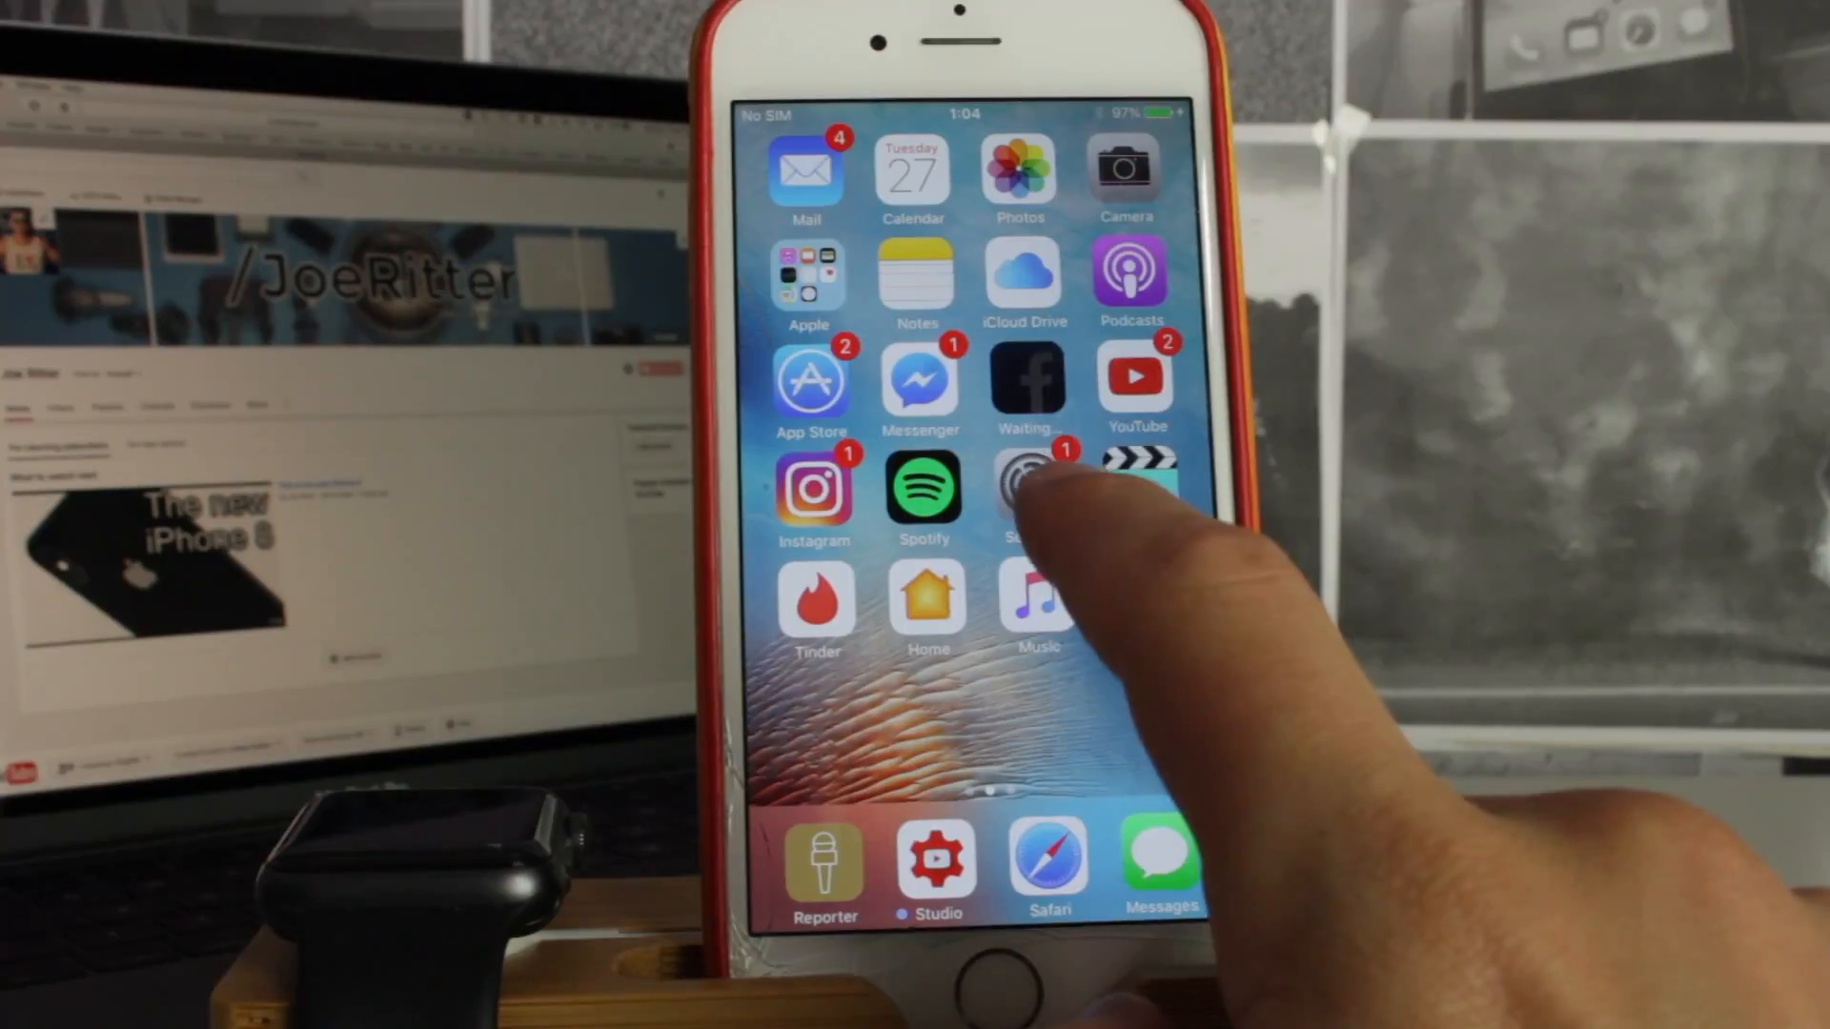
Check the iOS 11 Public beta in Software Update, then view Usage Settings storage
{"action": "left_click", "coordinate": [1024, 484]}
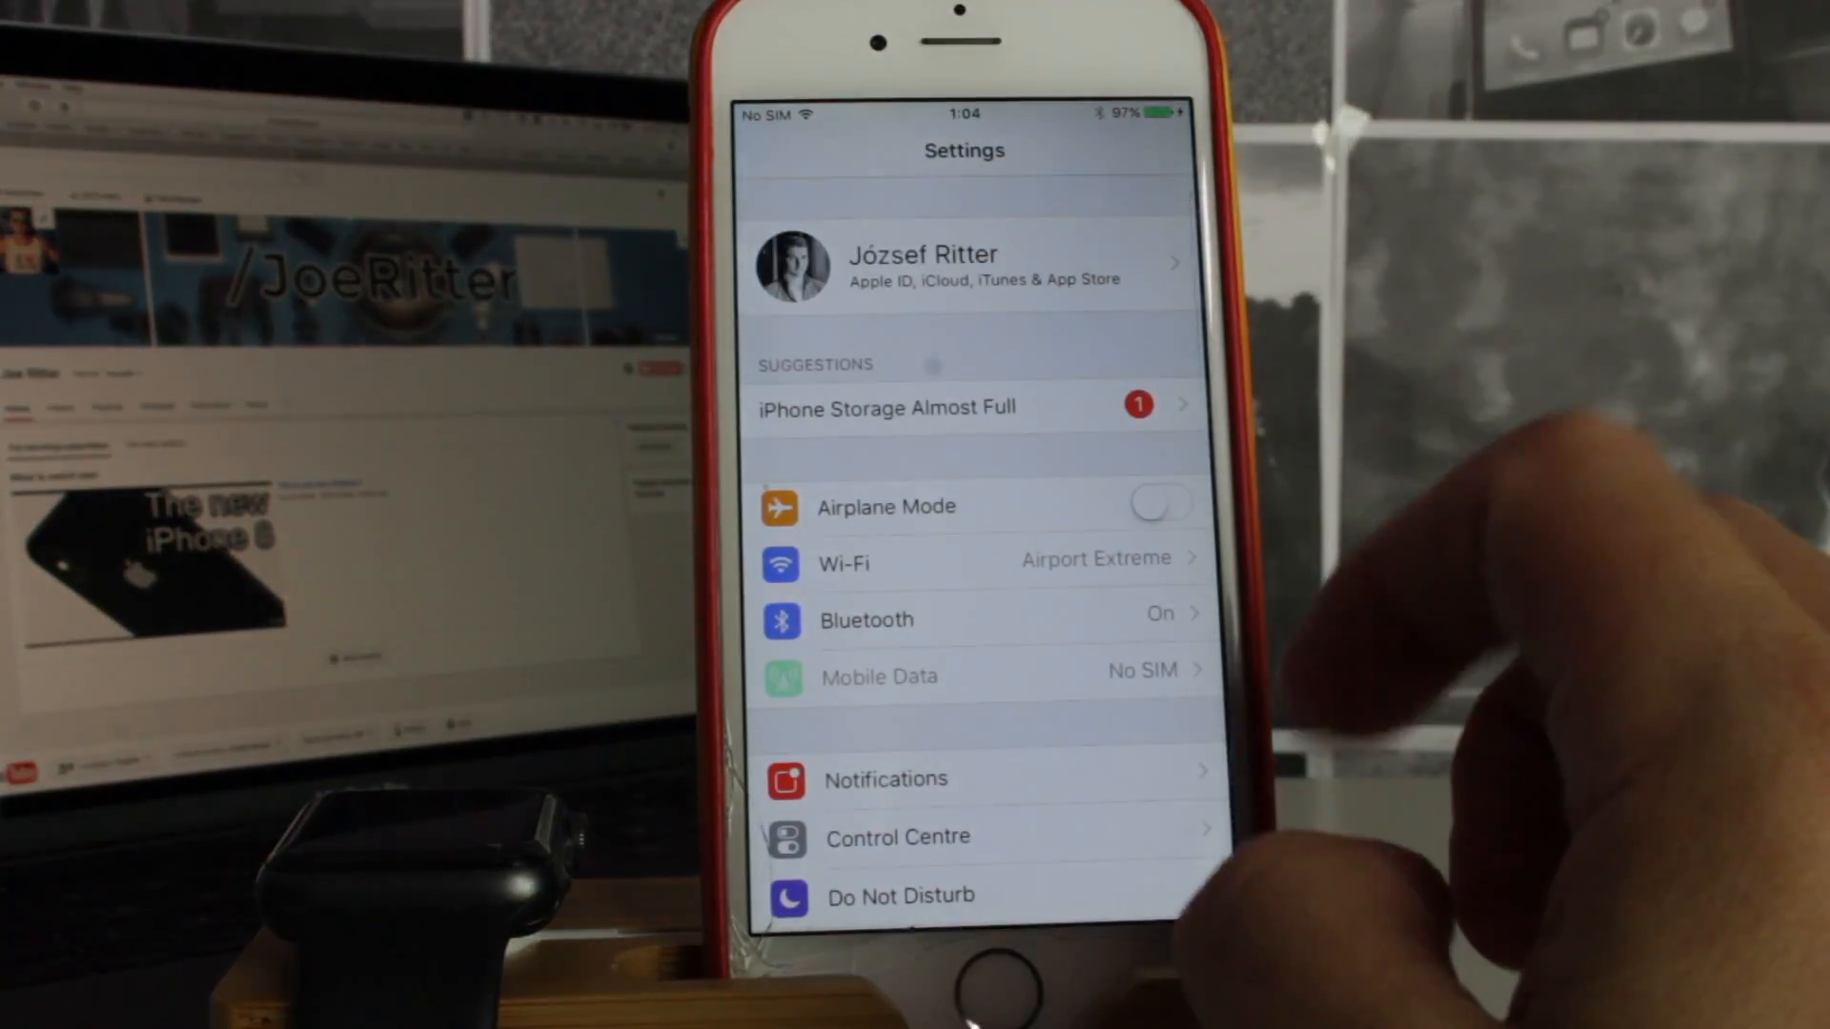
{"action": "scroll", "scroll_direction": "down", "scroll_amount": 3}
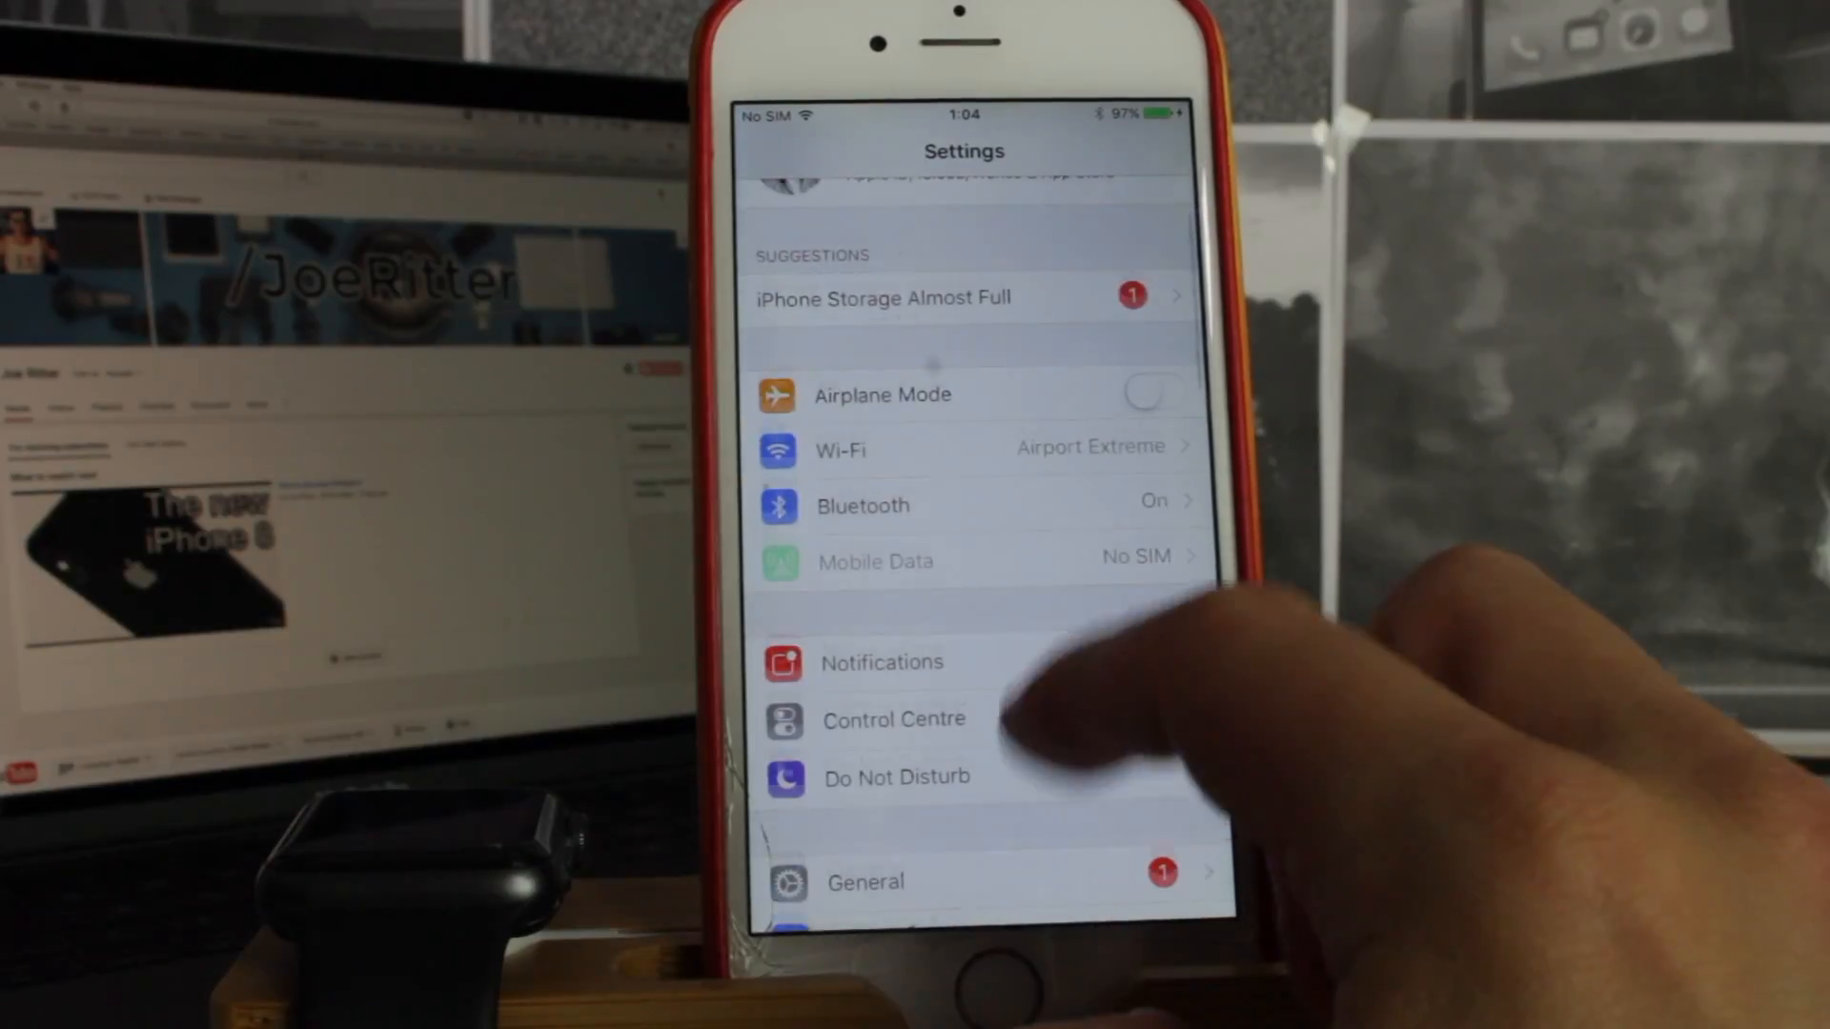
{"action": "left_click", "coordinate": [867, 881]}
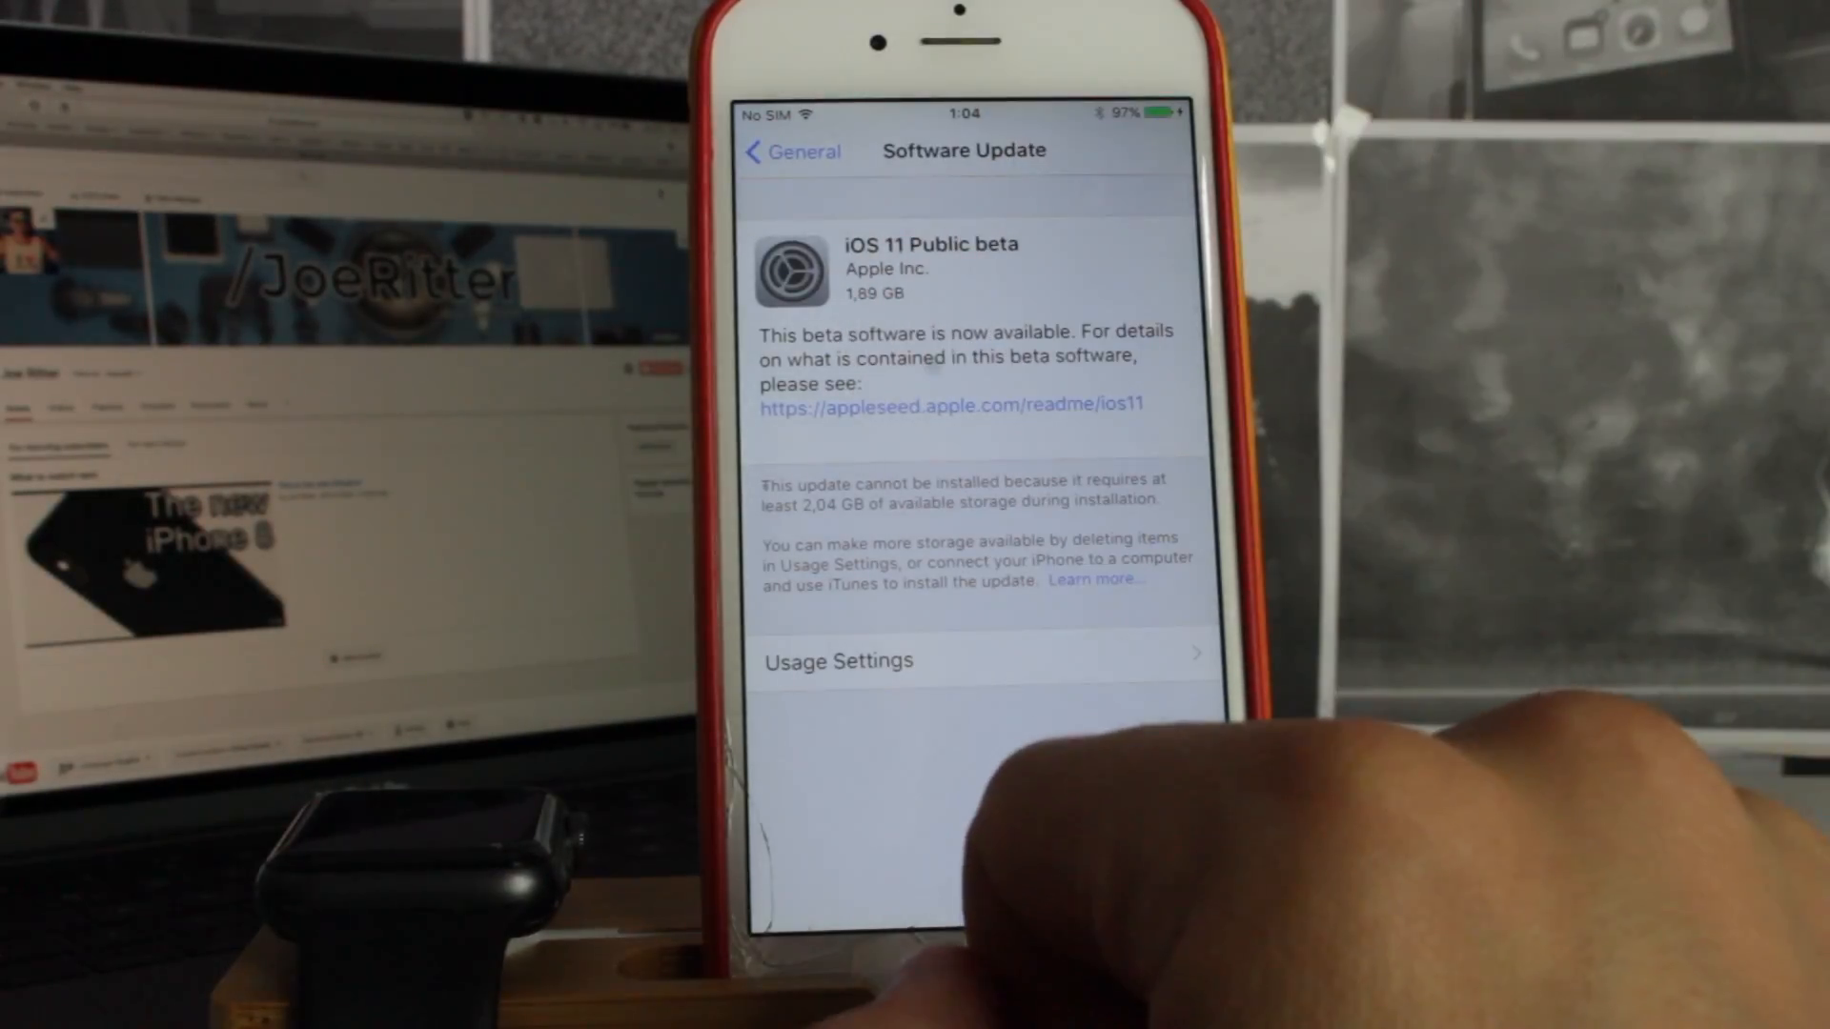
{"action": "left_click", "coordinate": [837, 661]}
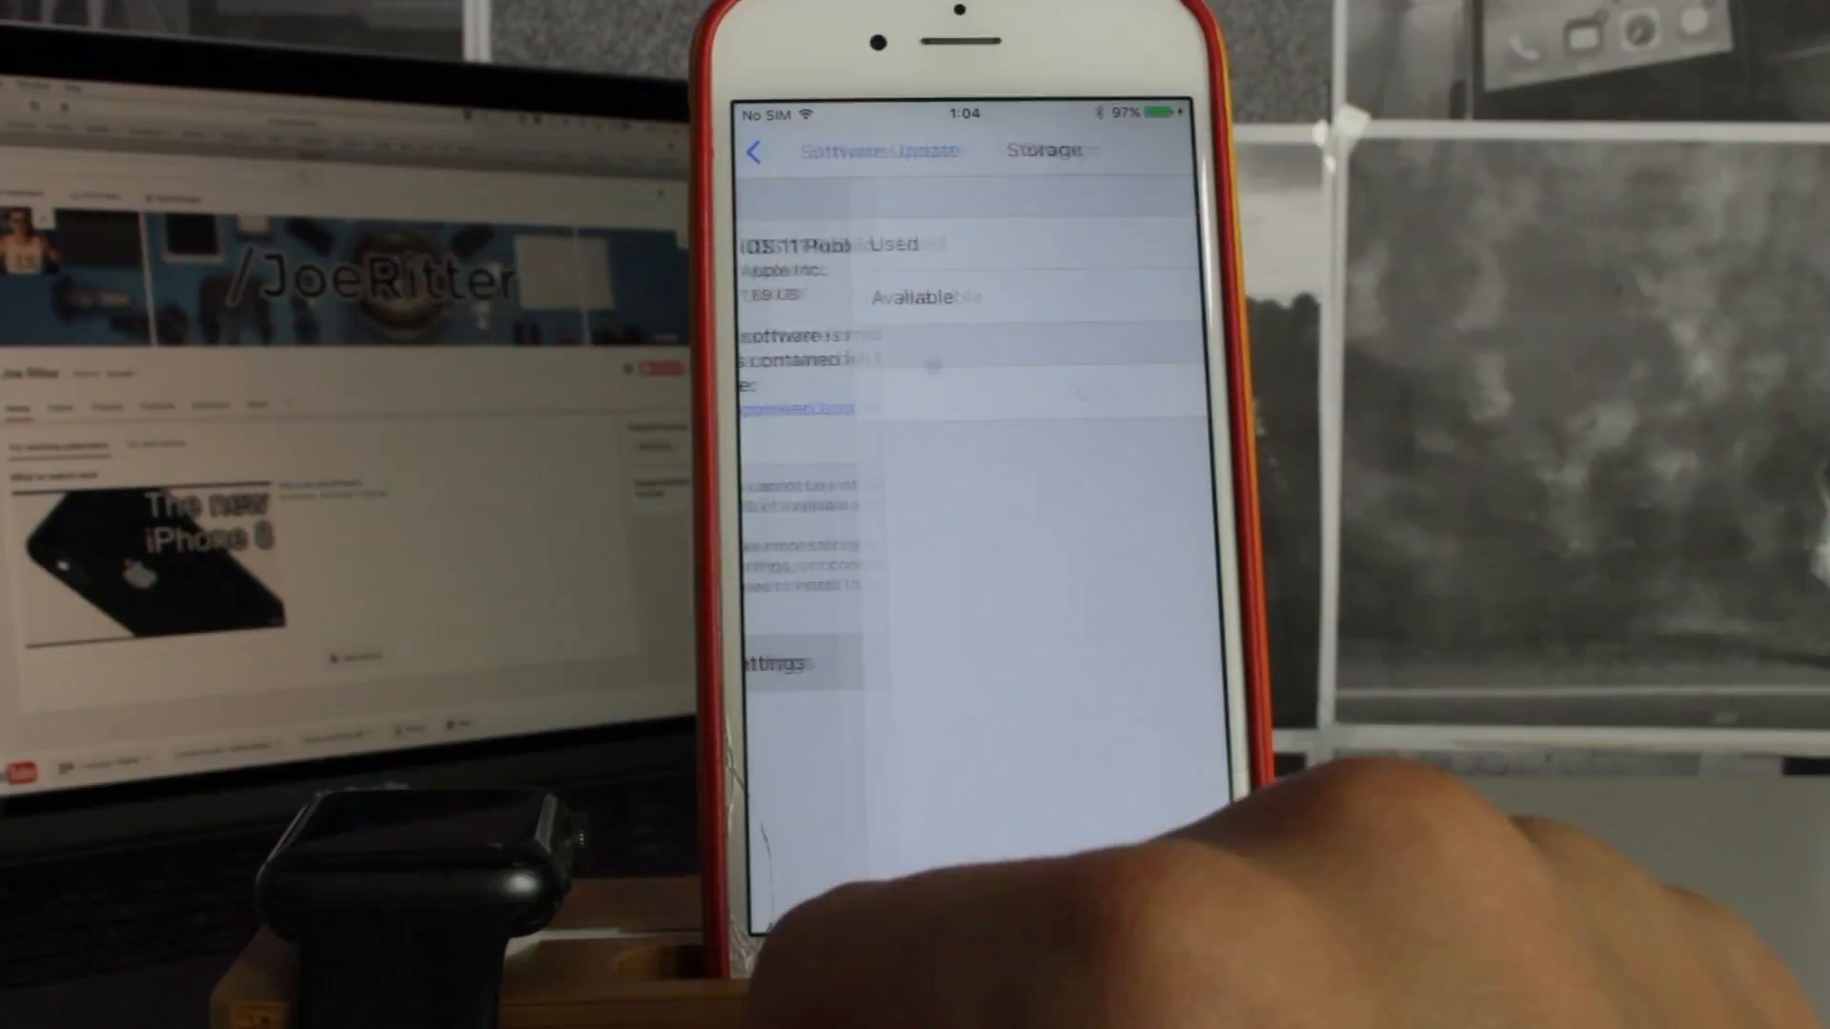